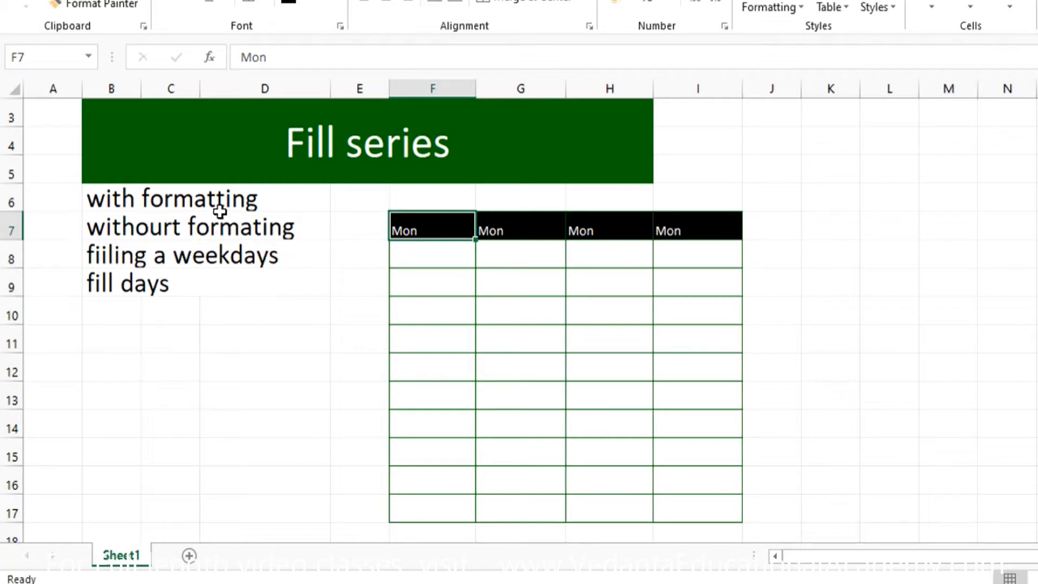
mouse_move(253, 240)
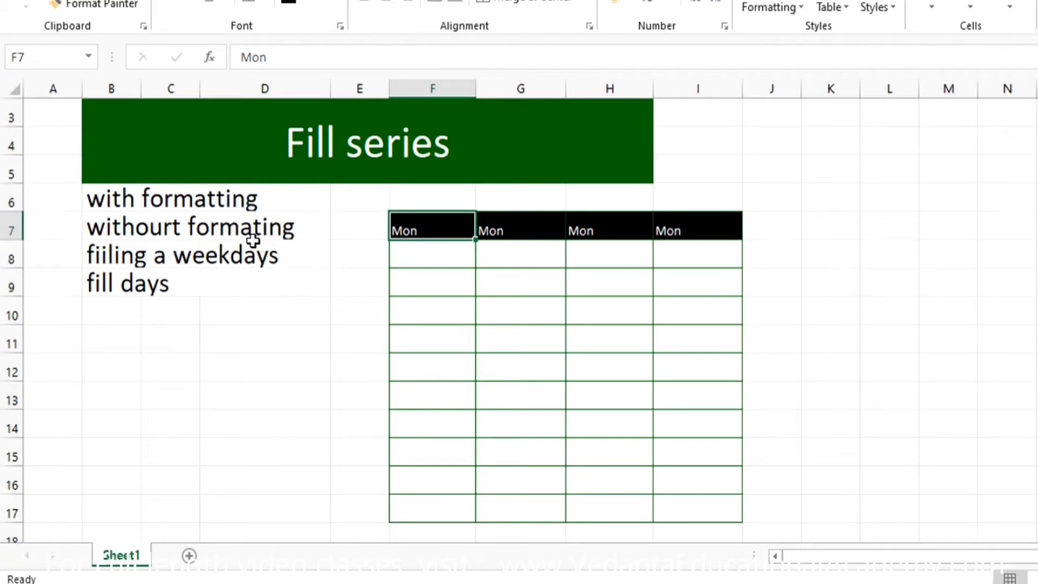
mouse_move(253, 260)
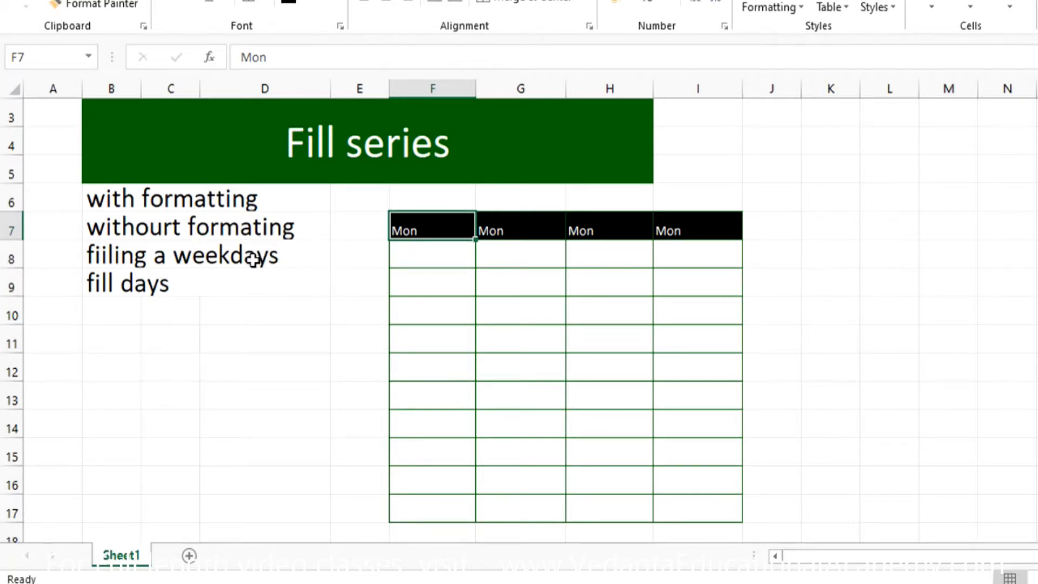
mouse_move(206, 278)
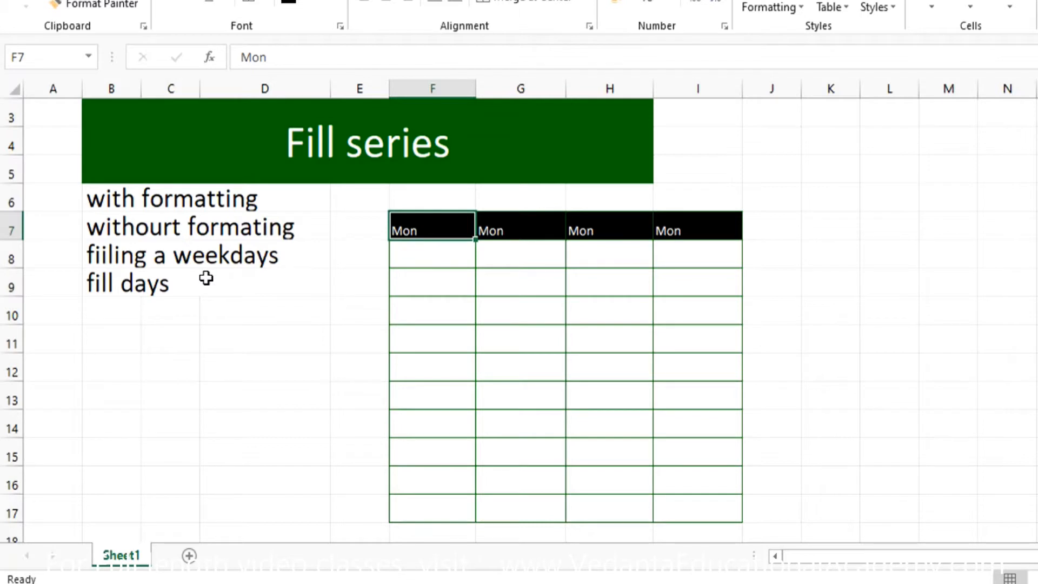
mouse_move(427, 244)
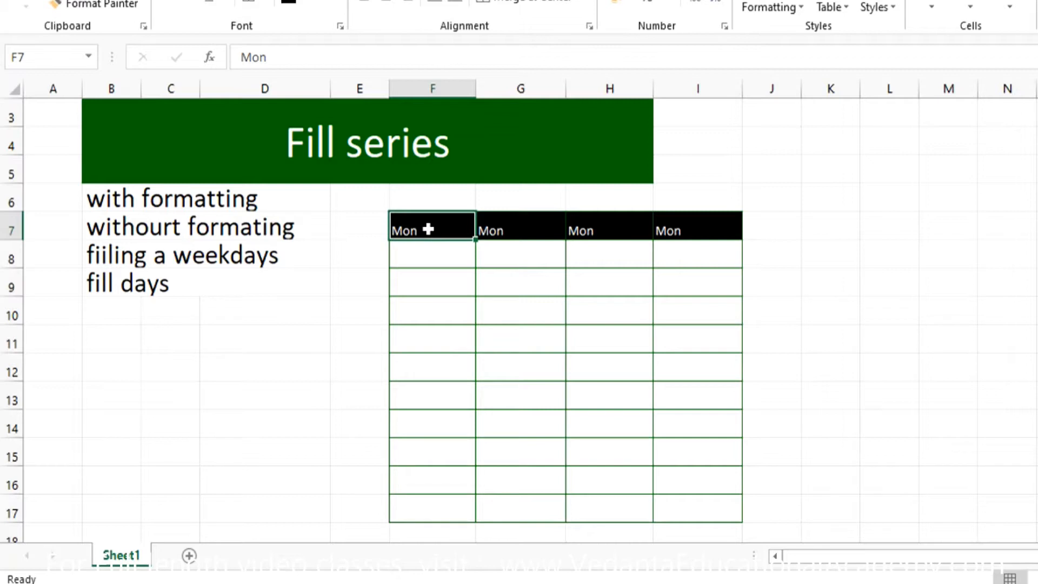
mouse_move(425, 231)
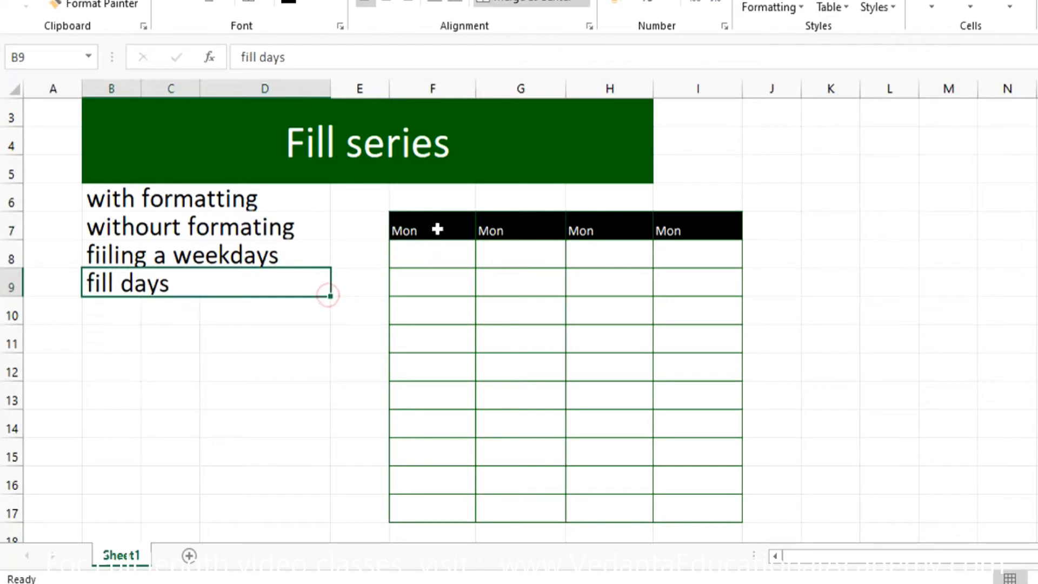
Step: Select the Mon cell F7 to start filling column F with formatting
left_click(432, 231)
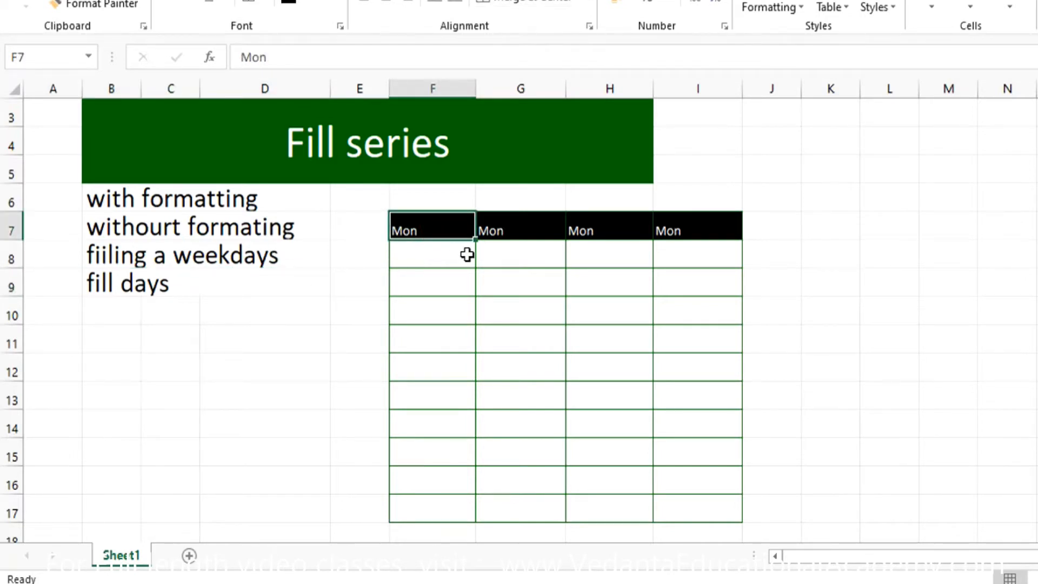
mouse_move(475, 242)
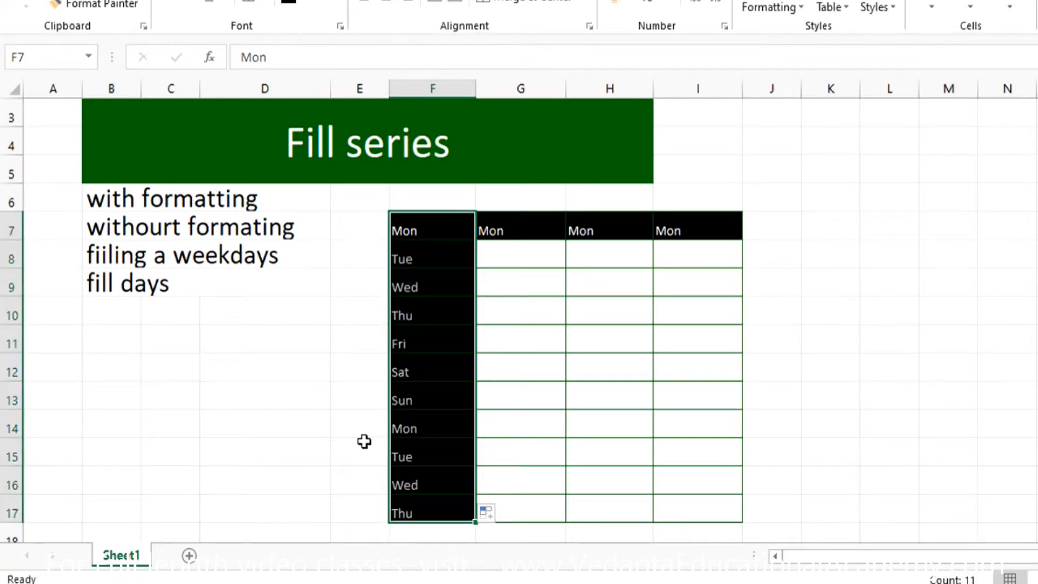
mouse_move(427, 248)
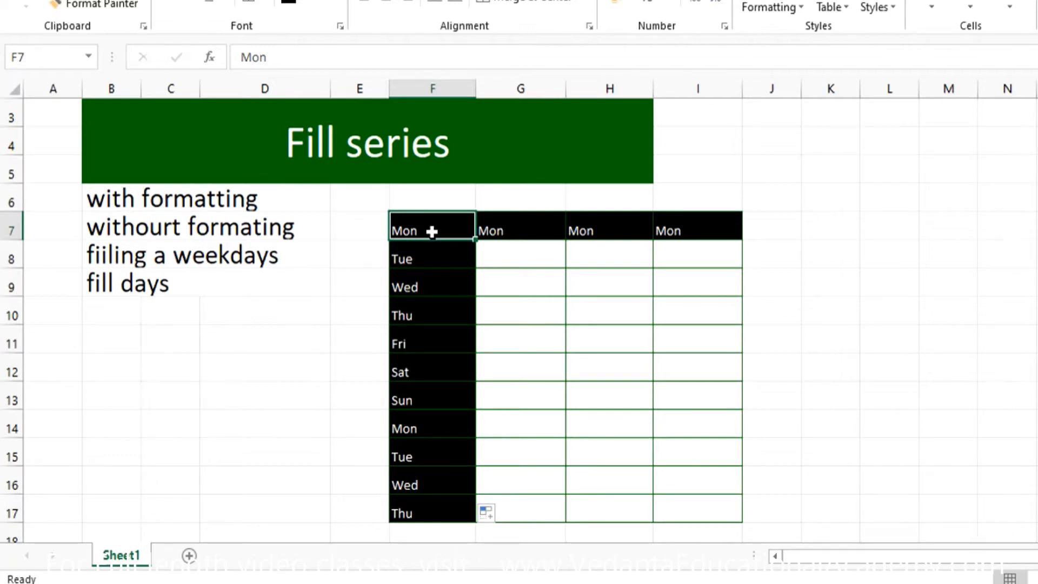
mouse_move(506, 224)
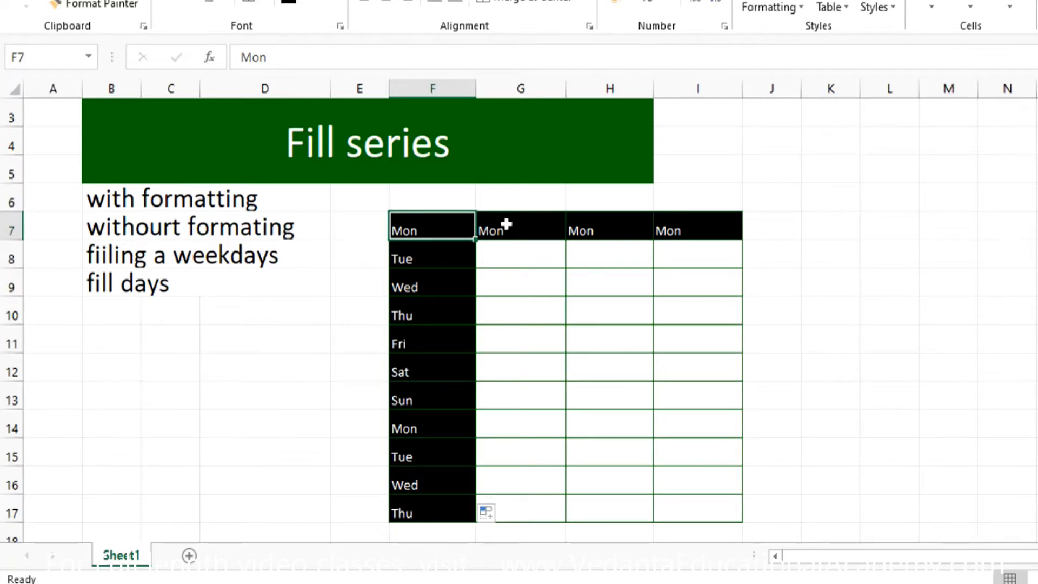
Step: Fill column G's Mon series to G17 using Fill Without Formatting, then reselect G7
left_click(519, 231)
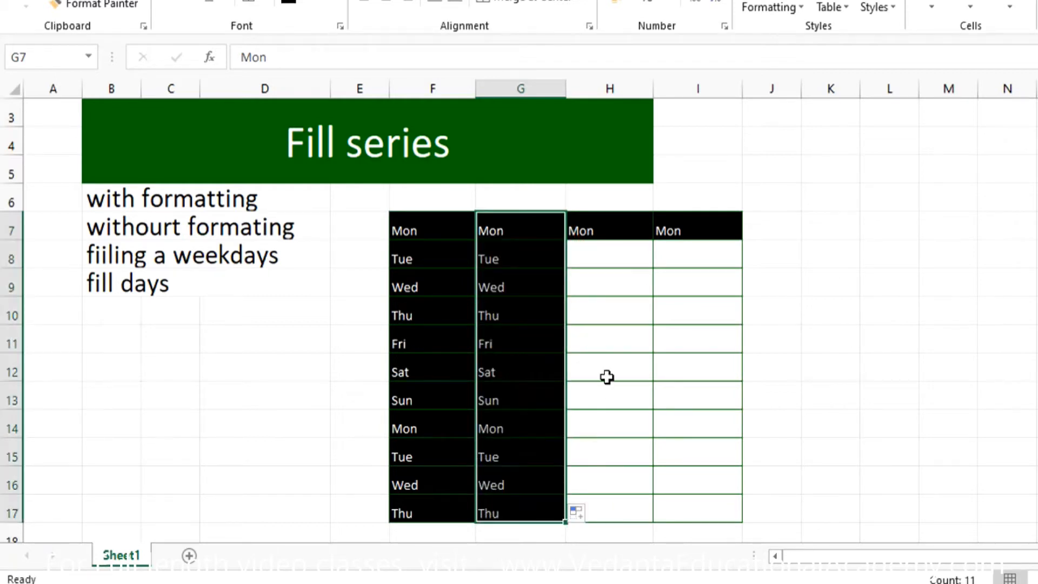
scroll("up", 3)
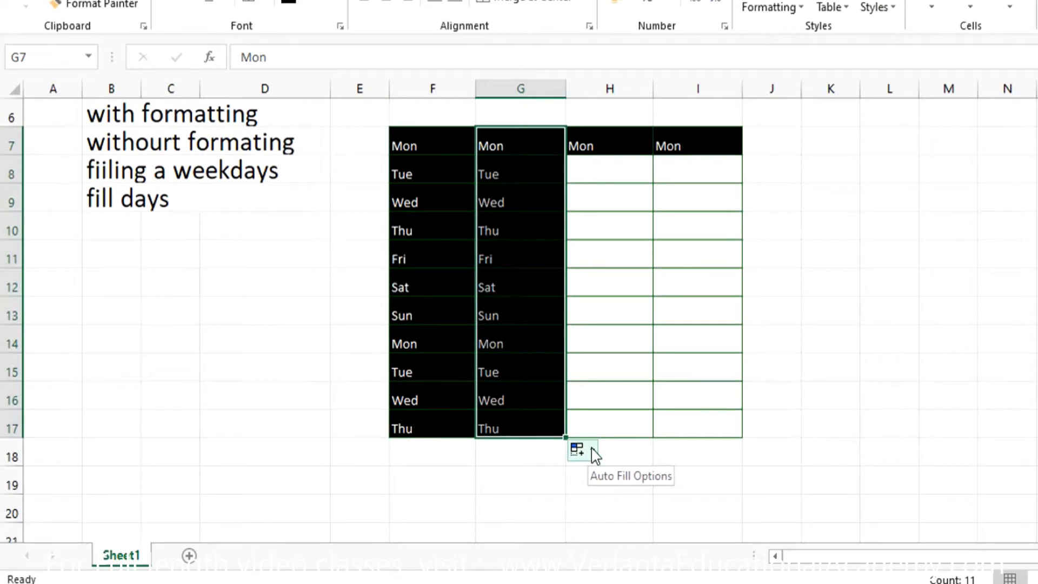
mouse_move(593, 456)
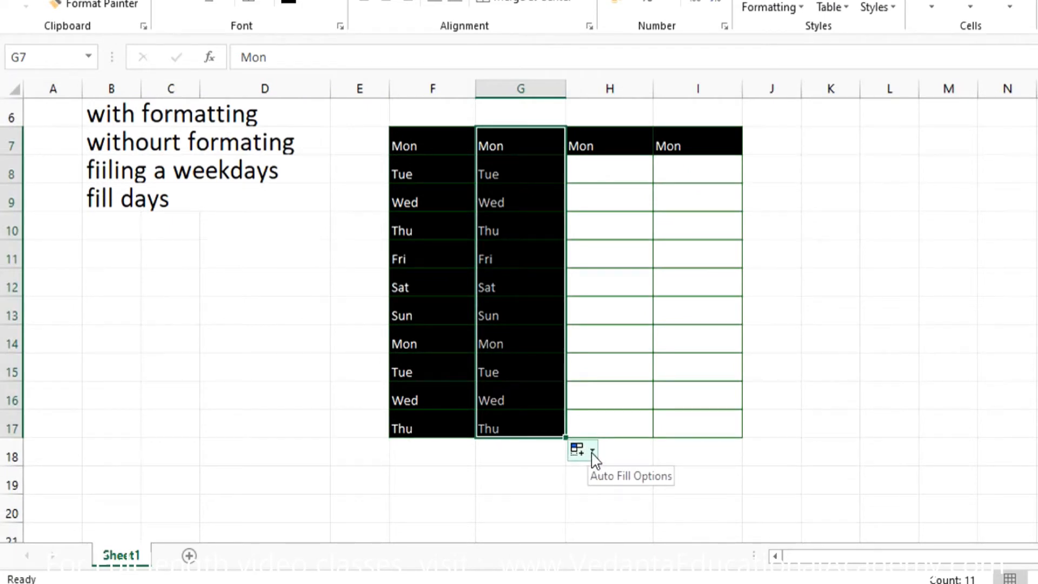
left_click(581, 450)
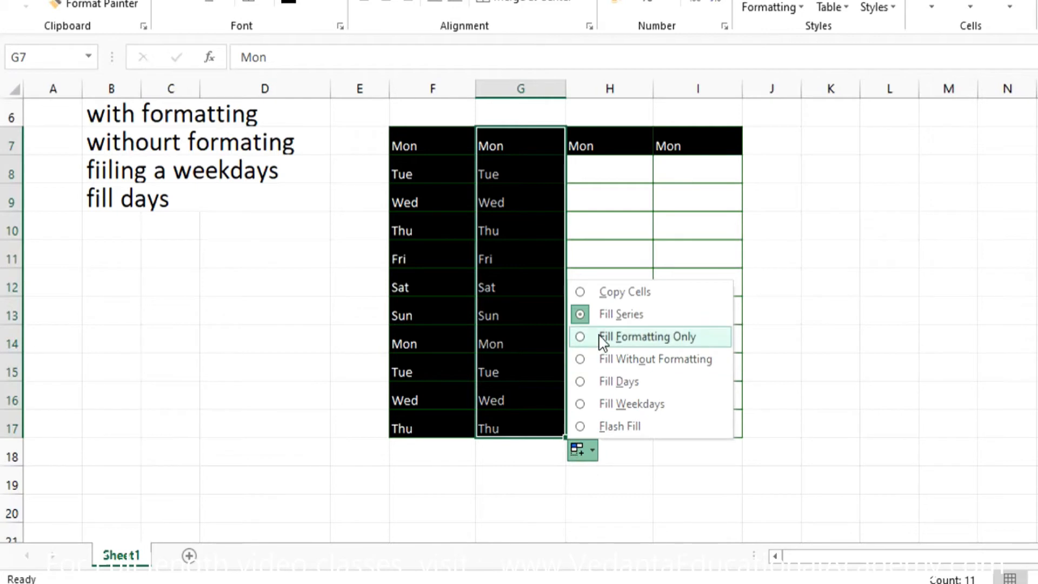
mouse_move(612, 358)
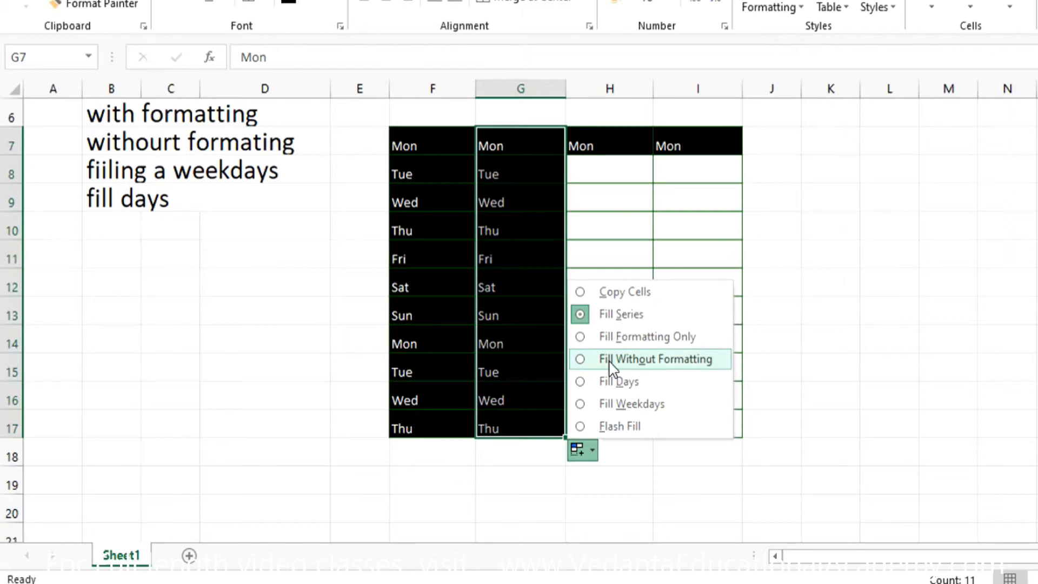
left_click(655, 359)
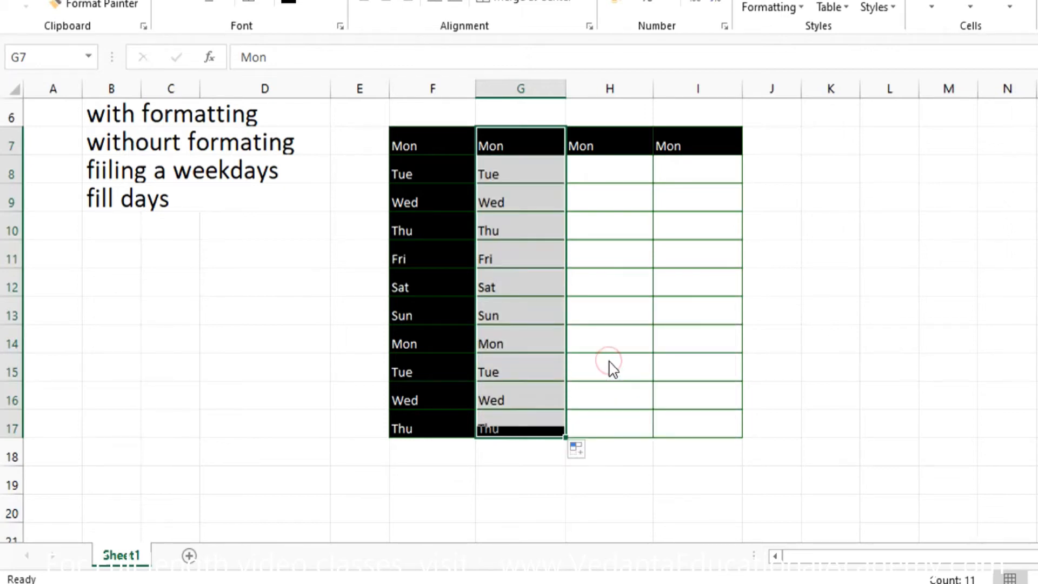
scroll("up", 3)
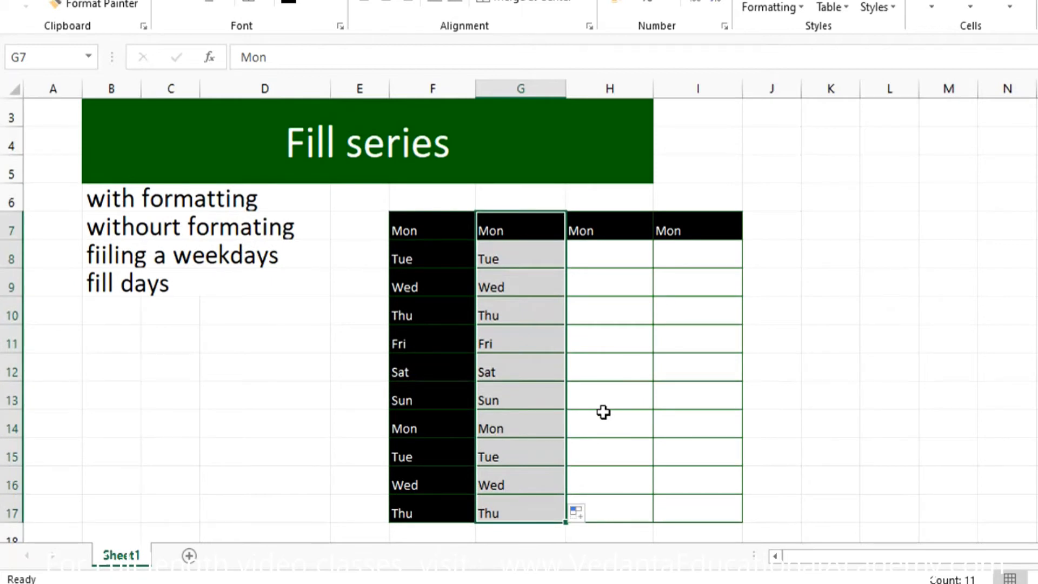
left_click(608, 230)
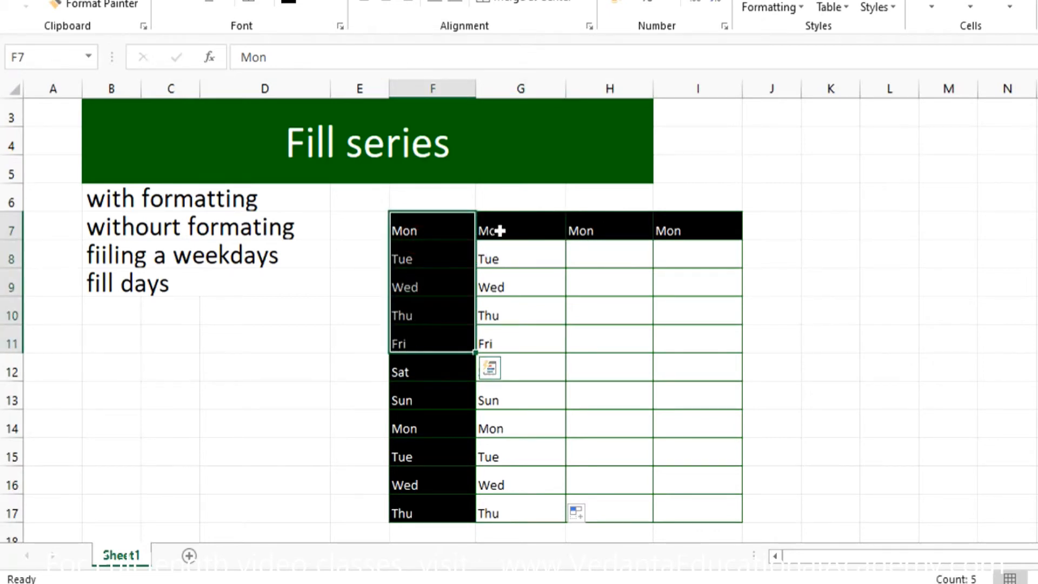
left_click(519, 230)
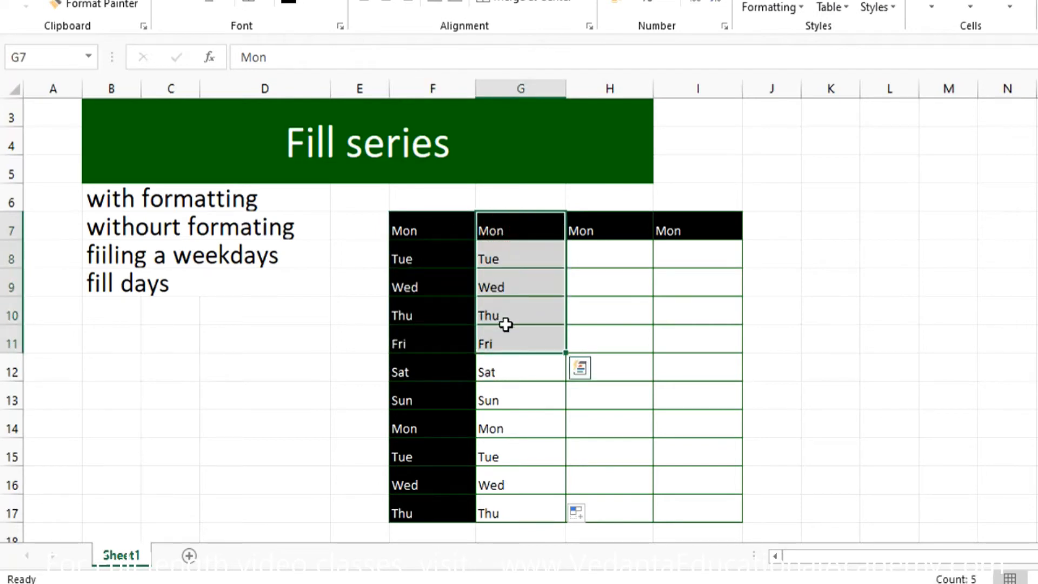
Step: Extend H7 down to H17 and choose Fill Formatting Only from Auto Fill Options
left_click(607, 229)
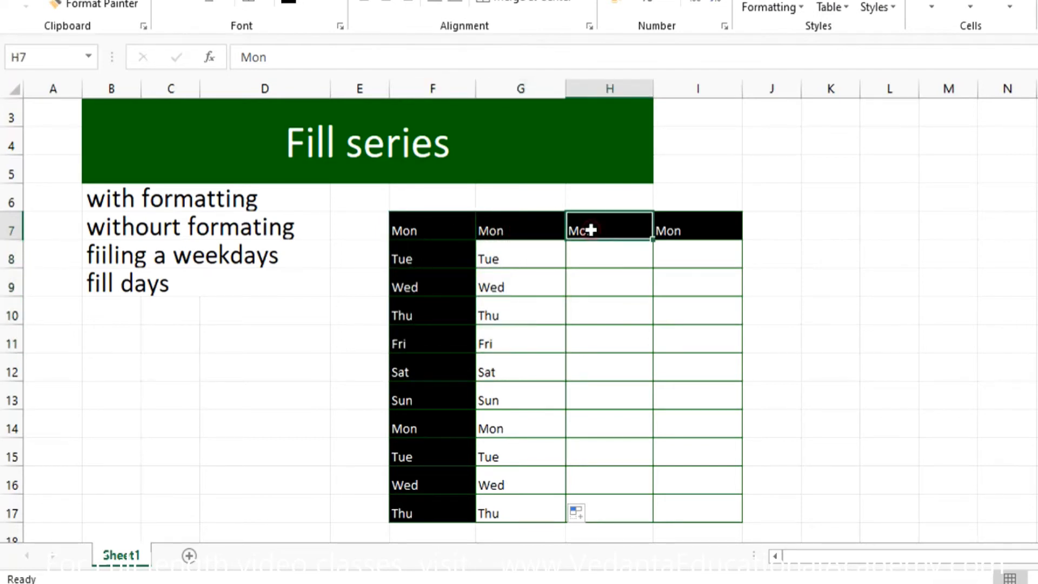
mouse_move(579, 252)
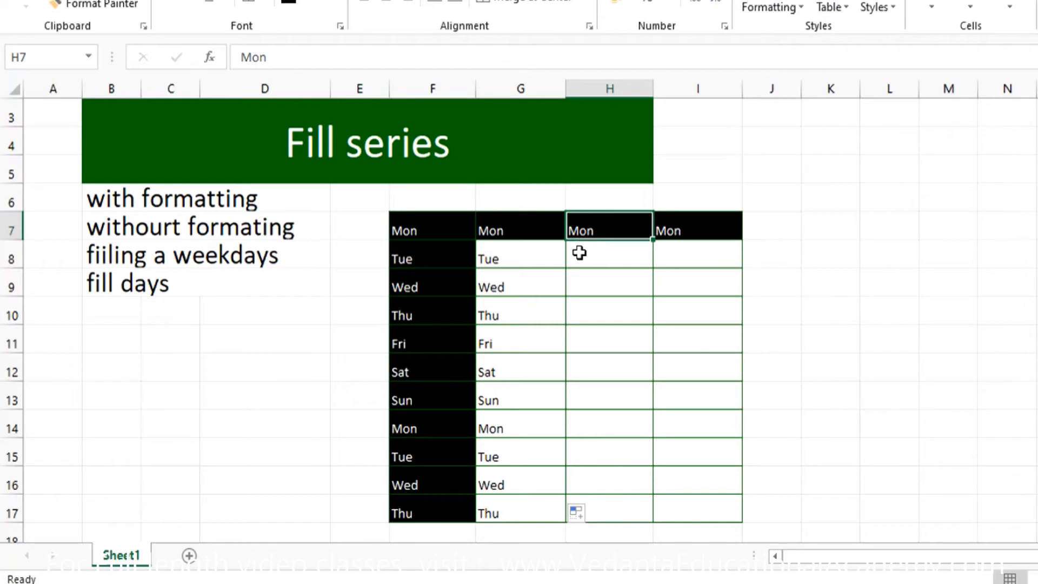
mouse_move(584, 254)
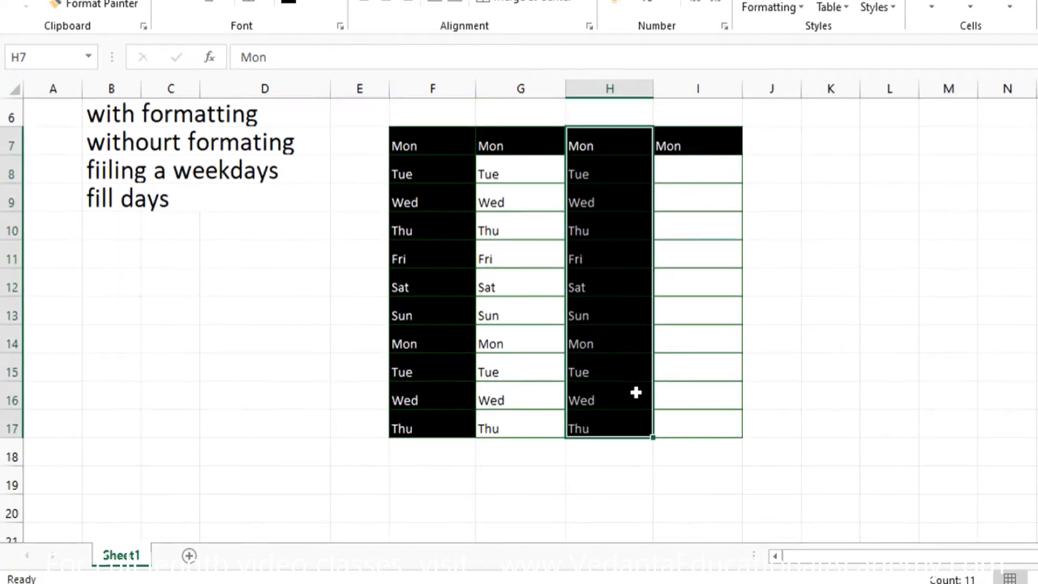
left_click(670, 449)
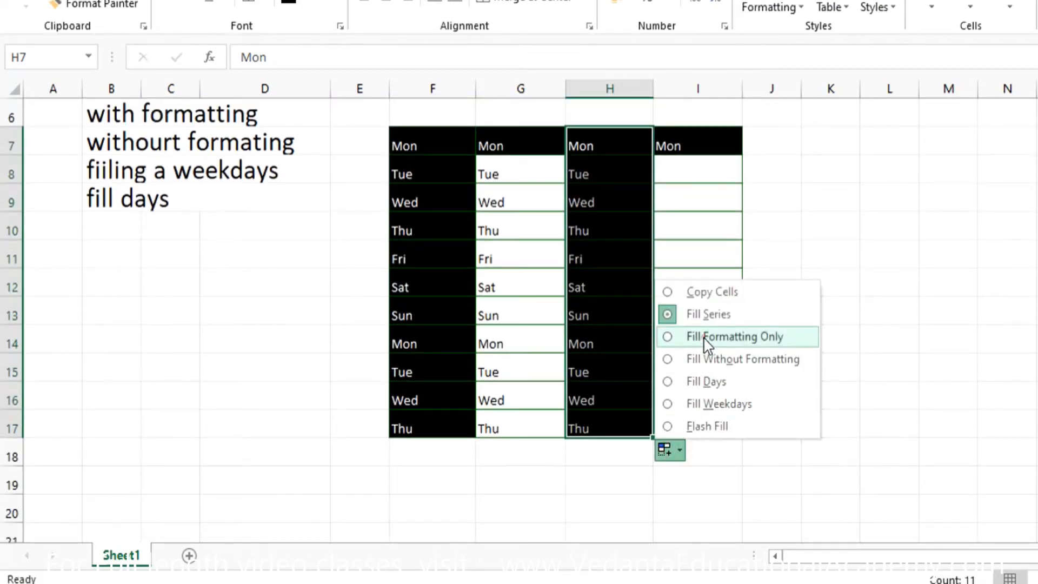
left_click(734, 336)
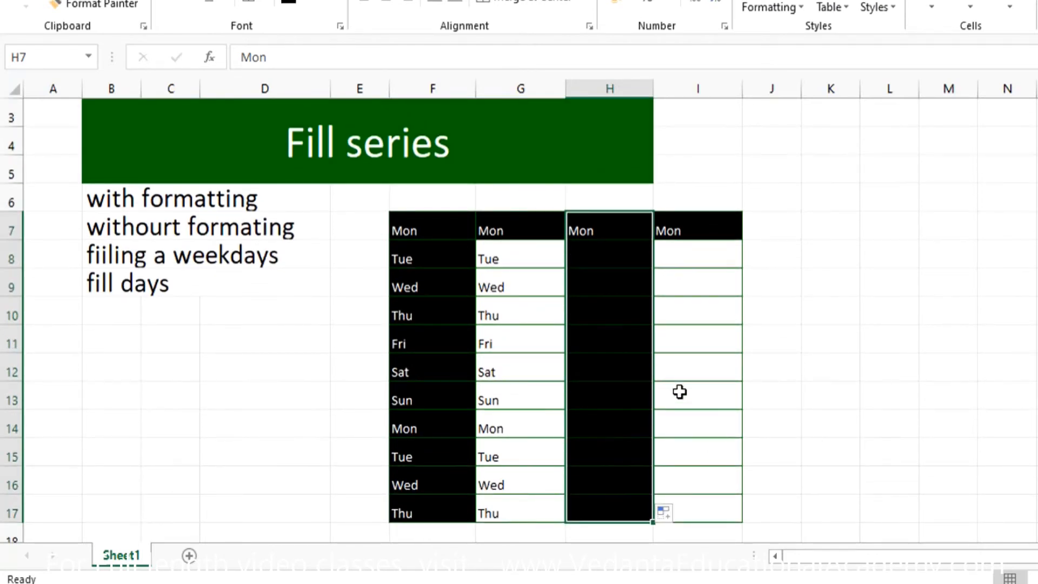
mouse_move(701, 239)
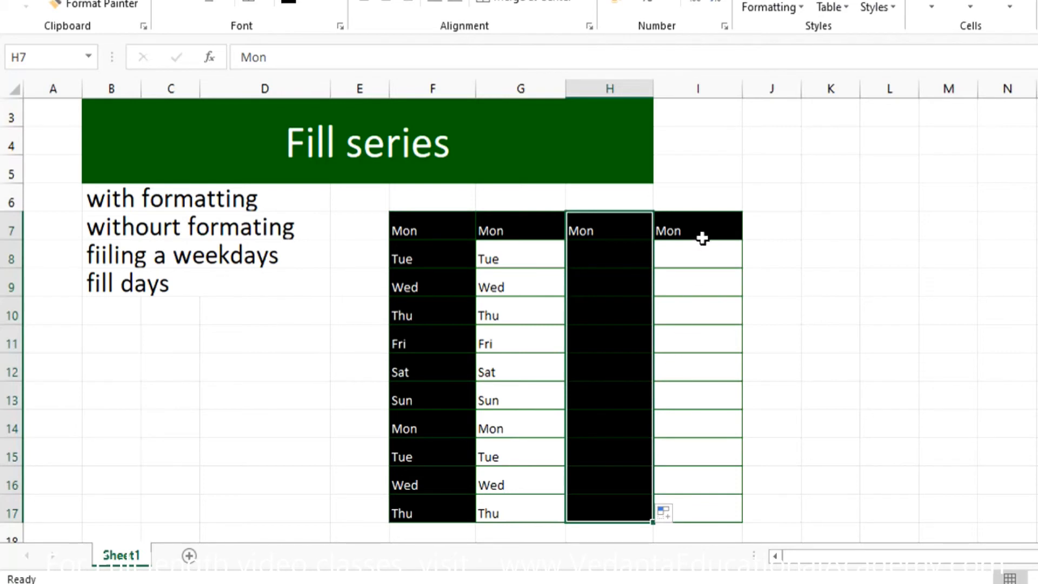
Step: Select the Mon cell I7 to extend its series down column I
left_click(697, 230)
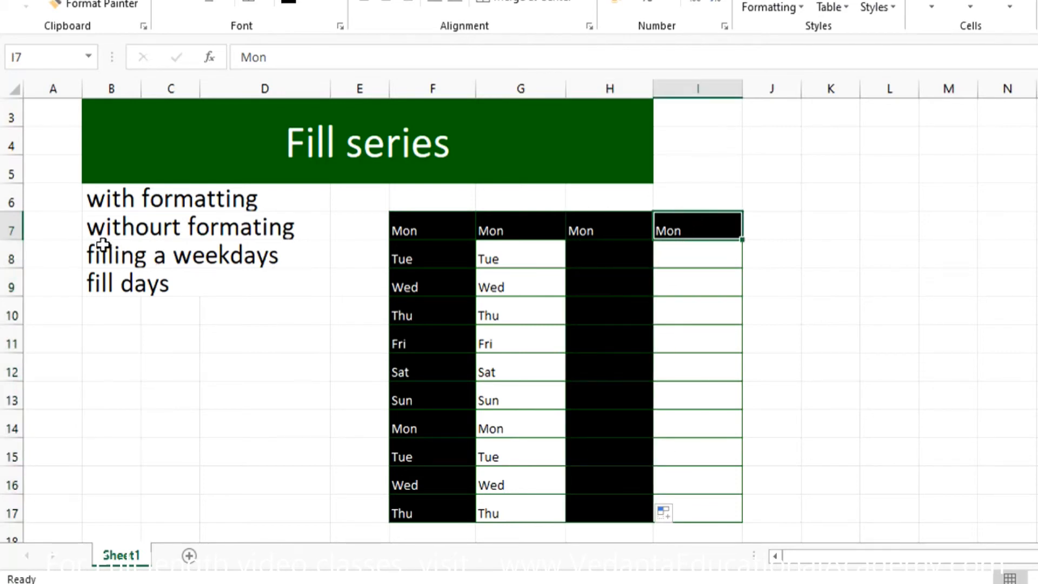
mouse_move(170, 286)
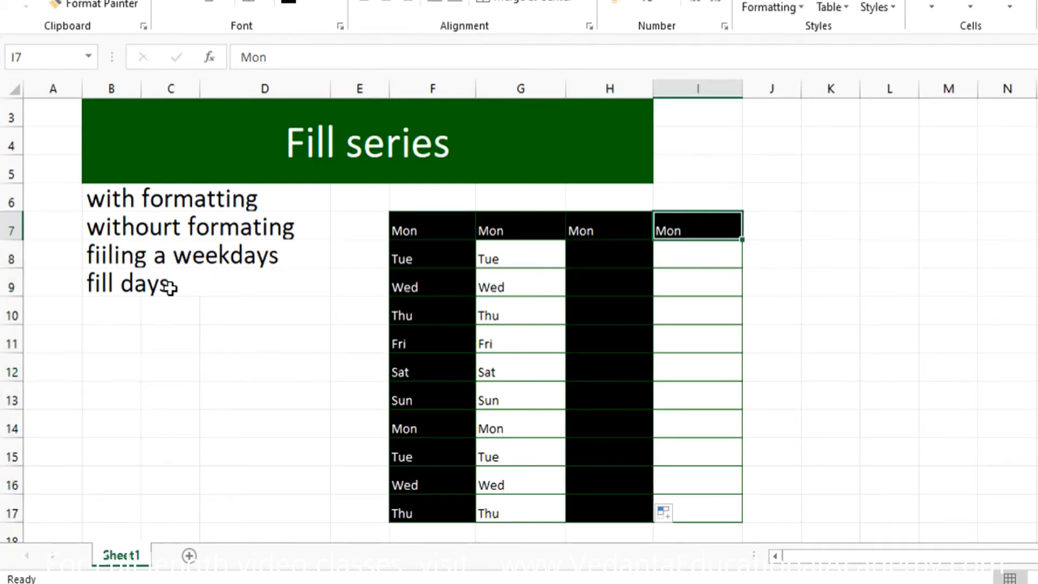
mouse_move(495, 342)
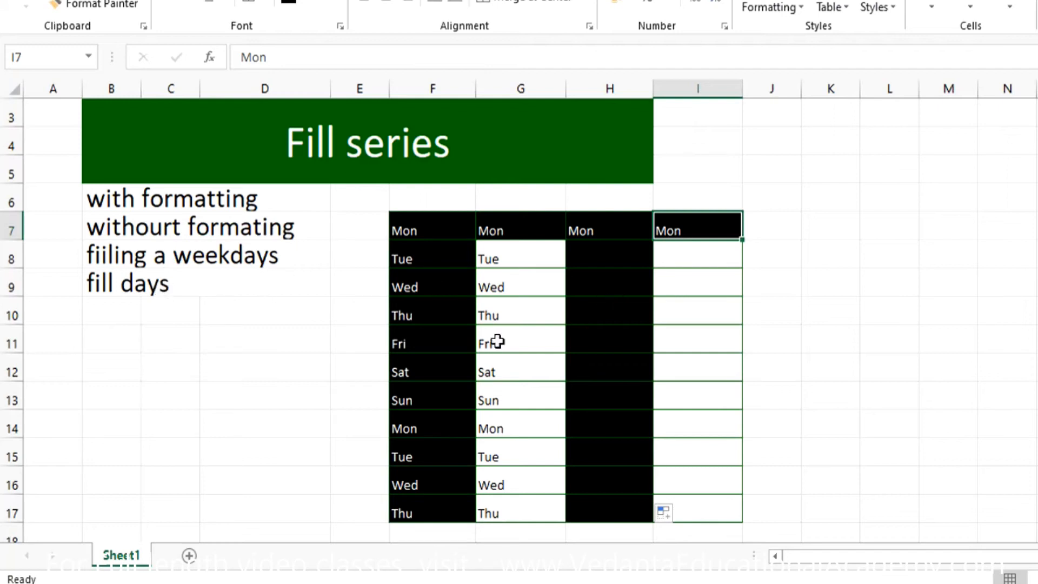
mouse_move(414, 388)
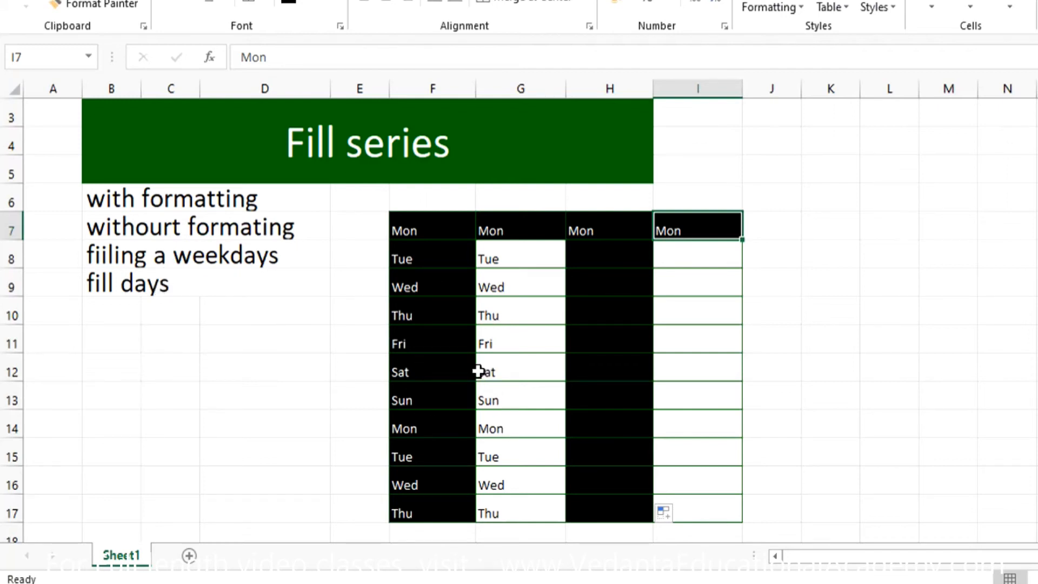
mouse_move(505, 374)
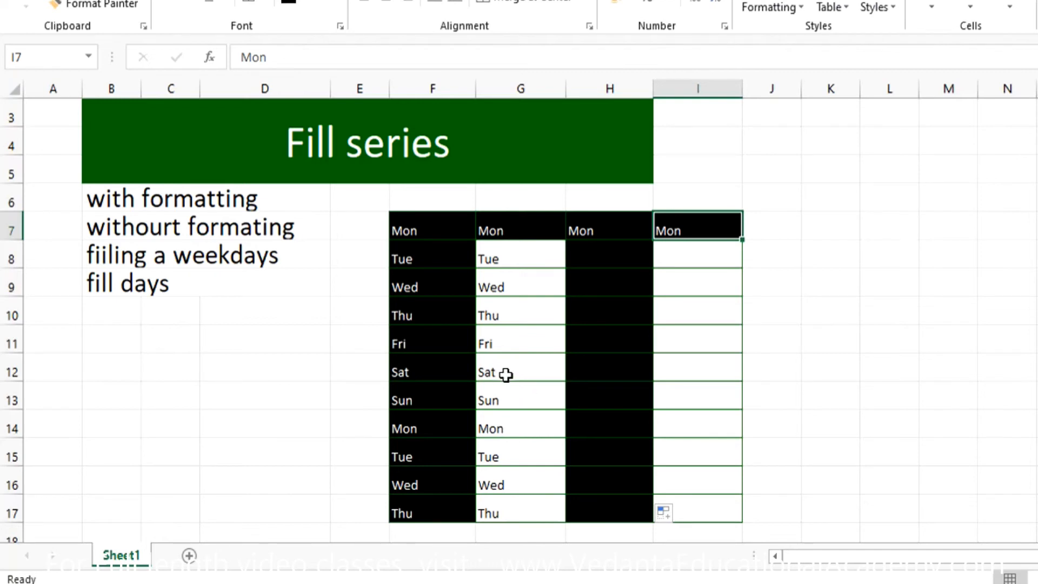
mouse_move(506, 401)
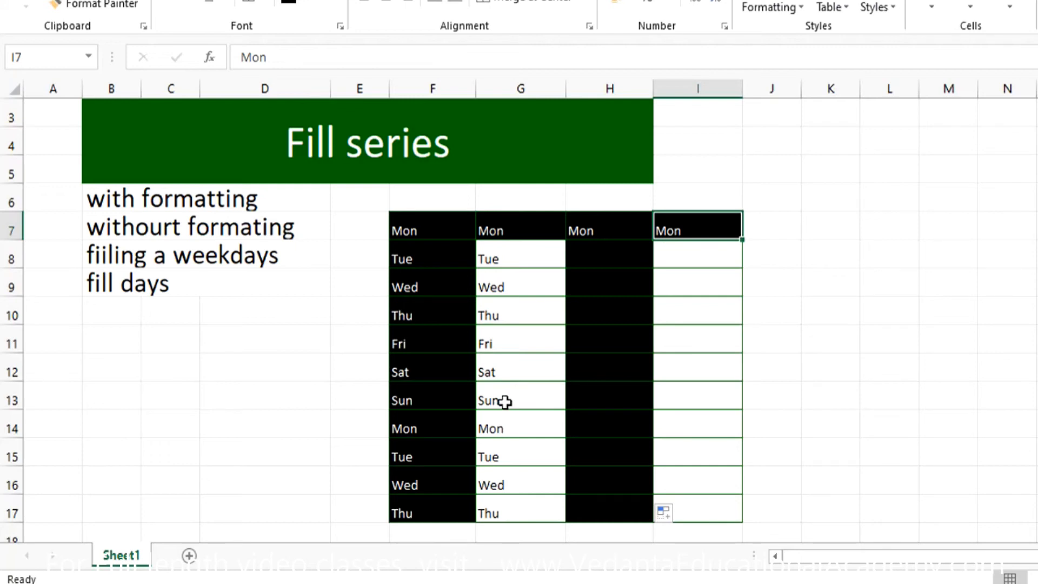
mouse_move(695, 230)
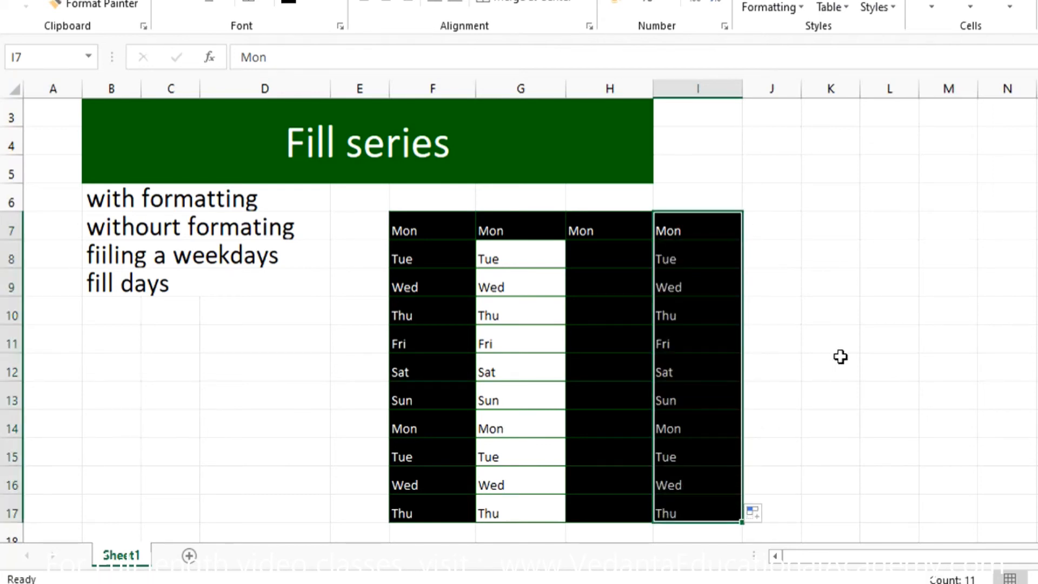
Step: Choose Fill Weekdays from column I's Auto Fill Options to skip Sat and Sun
scroll("down", 3)
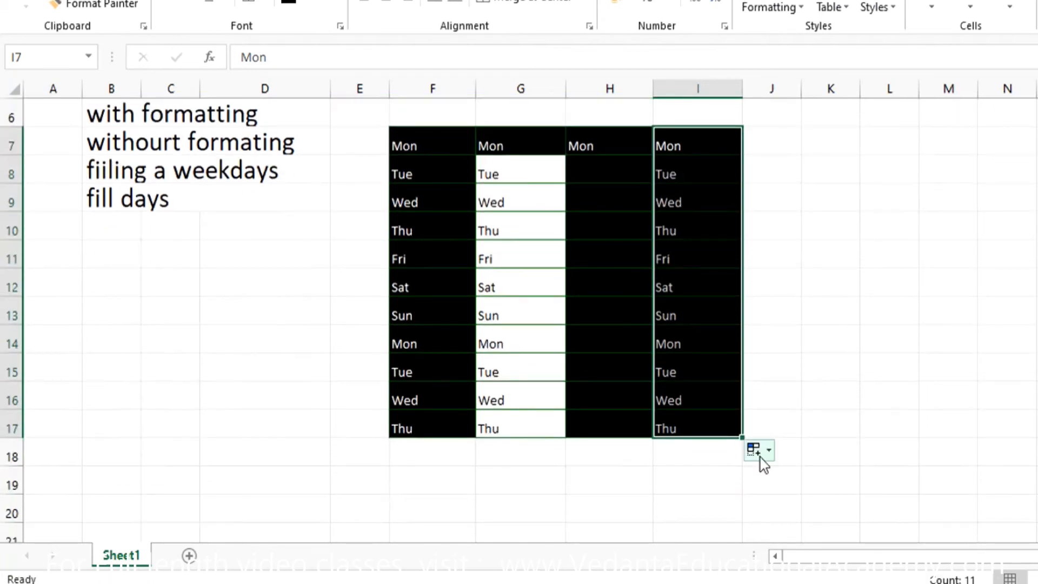
left_click(758, 450)
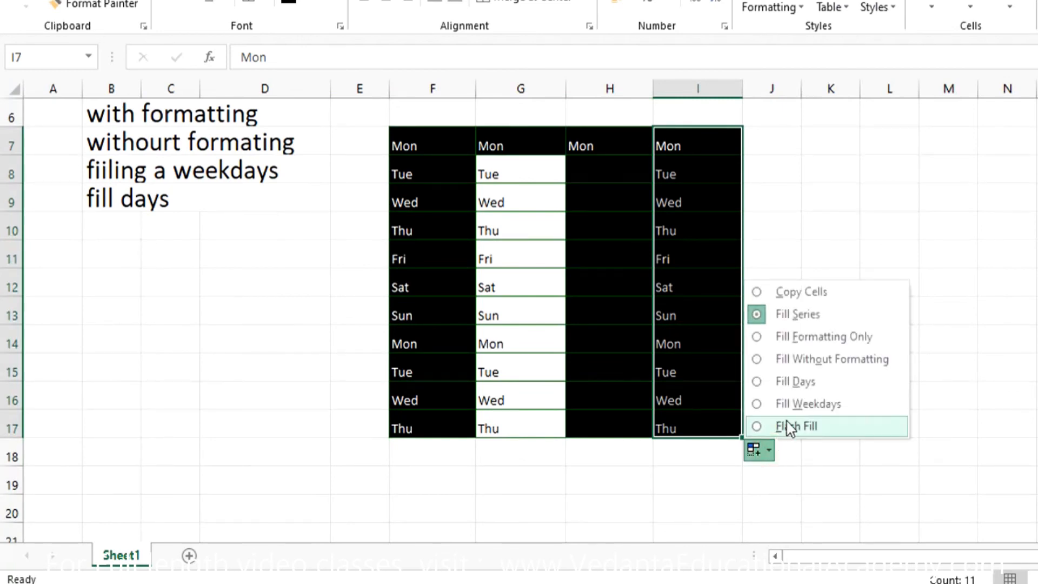
mouse_move(701, 362)
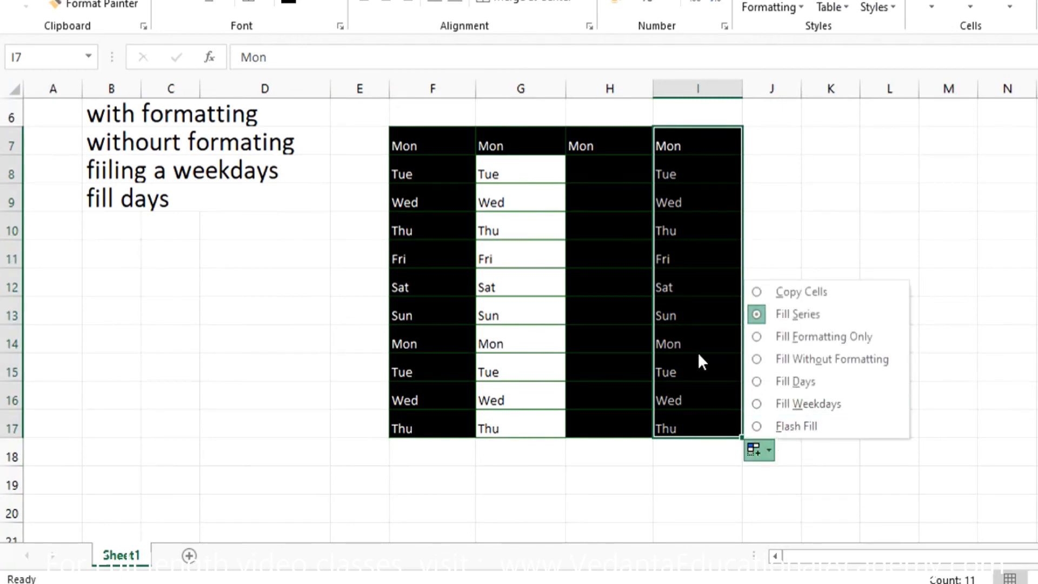
mouse_move(675, 293)
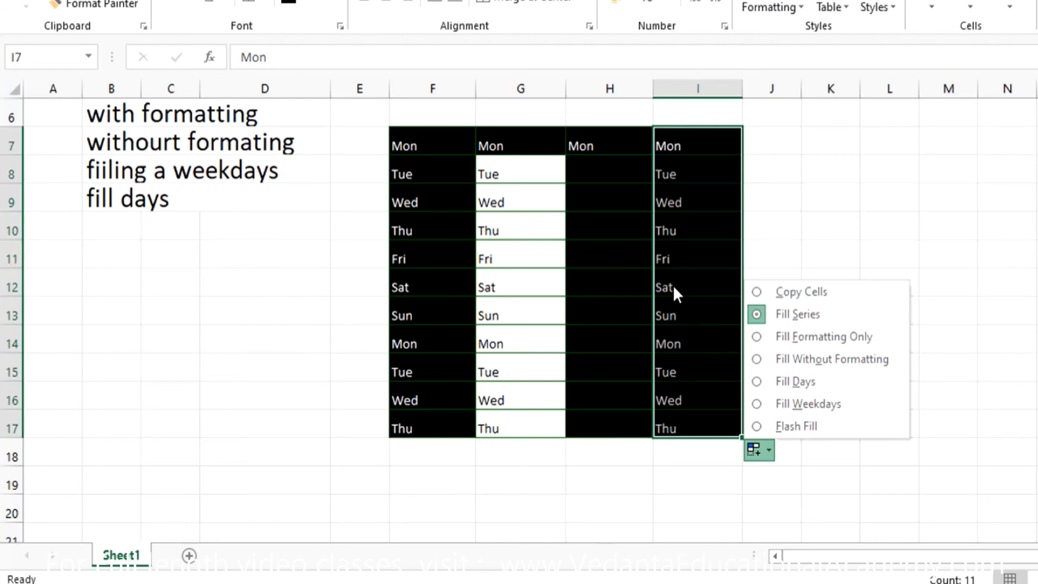
mouse_move(678, 318)
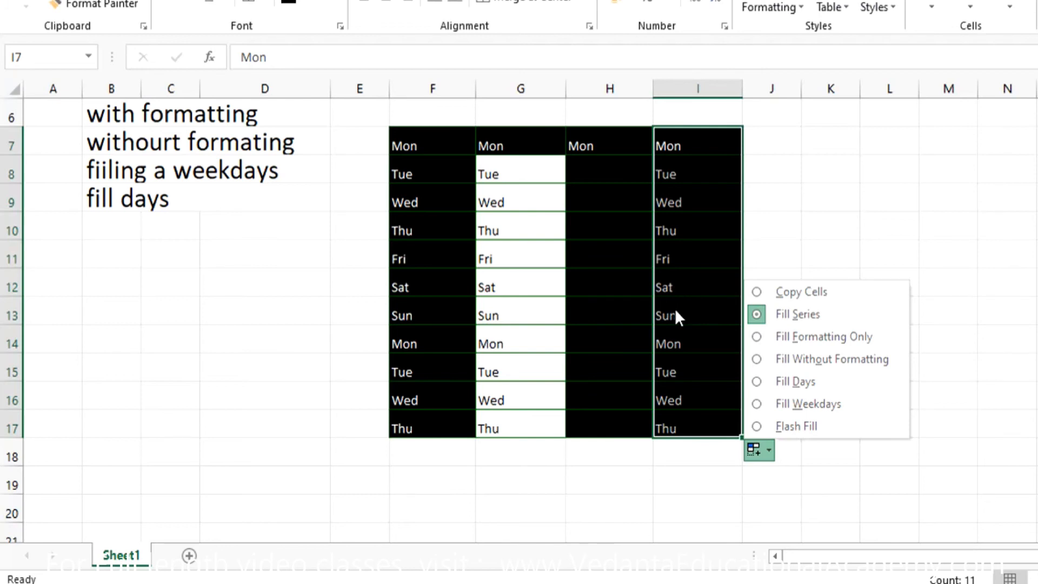
mouse_move(807, 403)
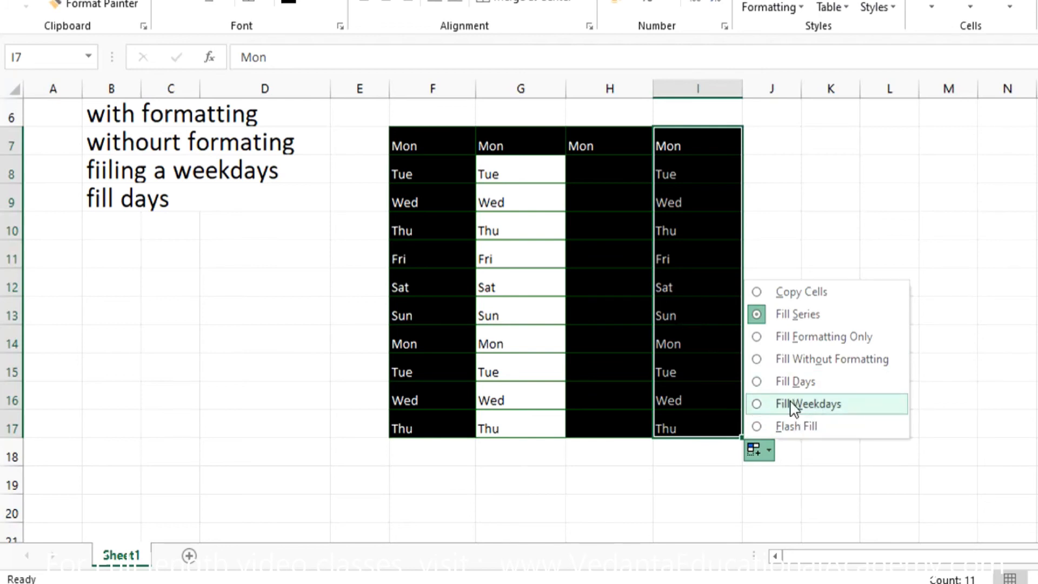
left_click(808, 404)
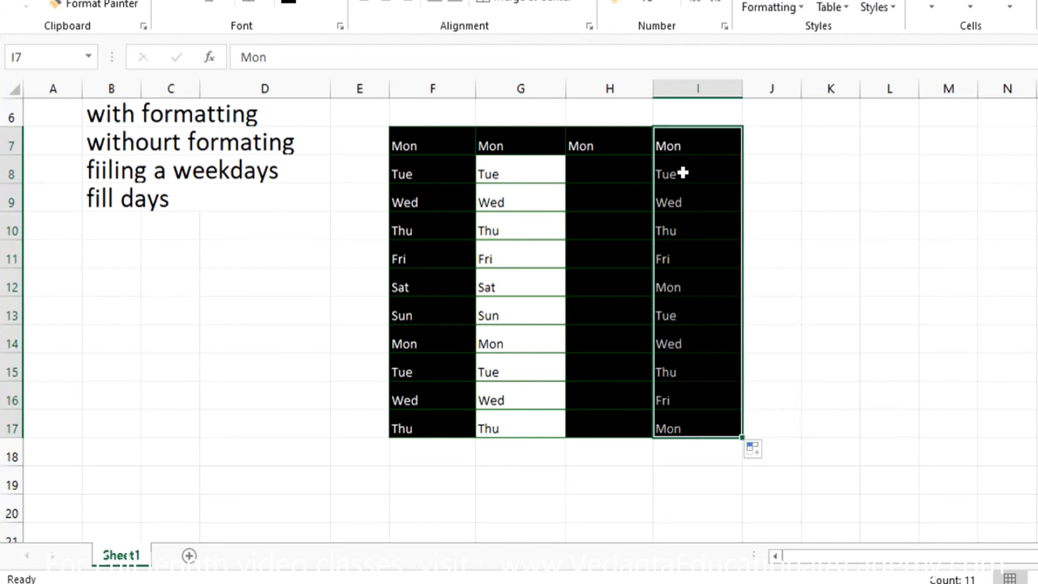
mouse_move(689, 298)
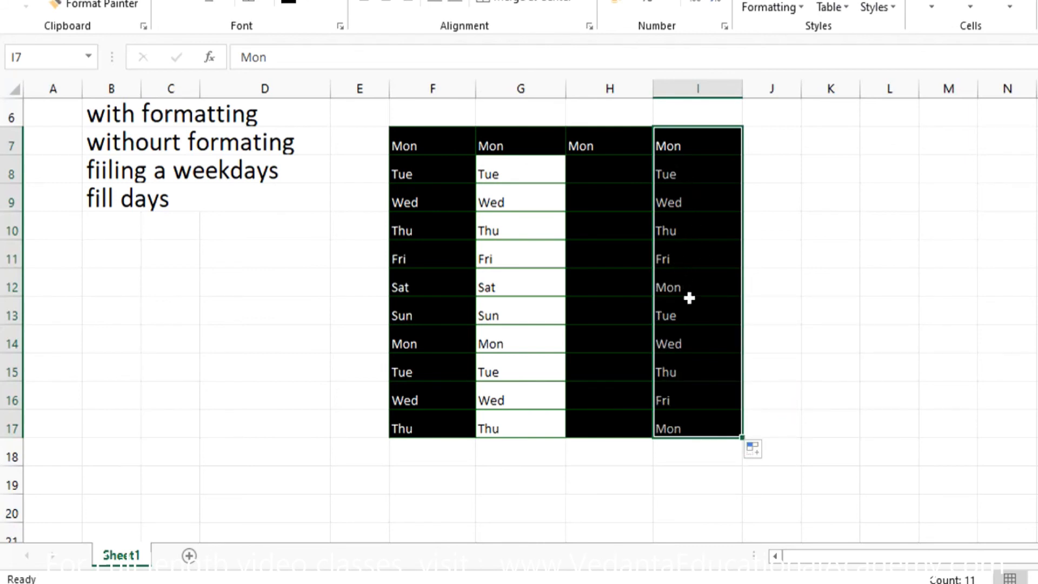
mouse_move(680, 427)
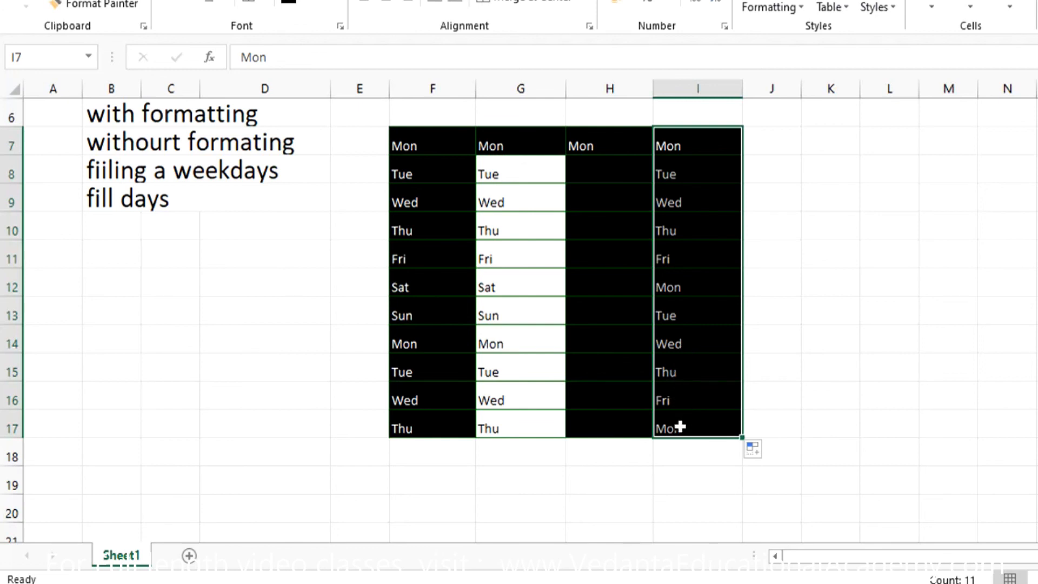
mouse_move(170, 228)
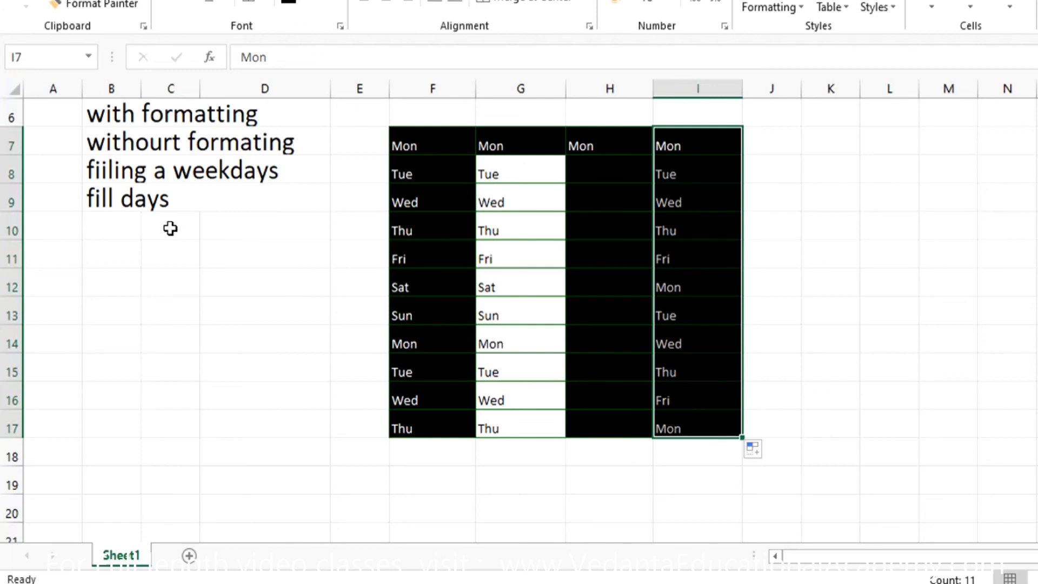
mouse_move(754, 450)
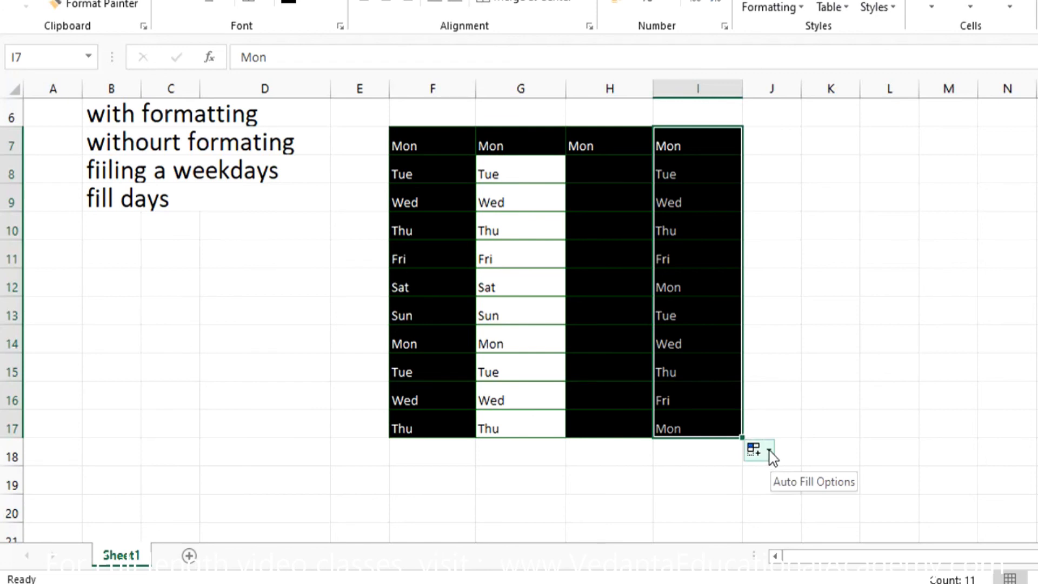
Step: Choose Fill Days from column I's Auto Fill Options
left_click(754, 449)
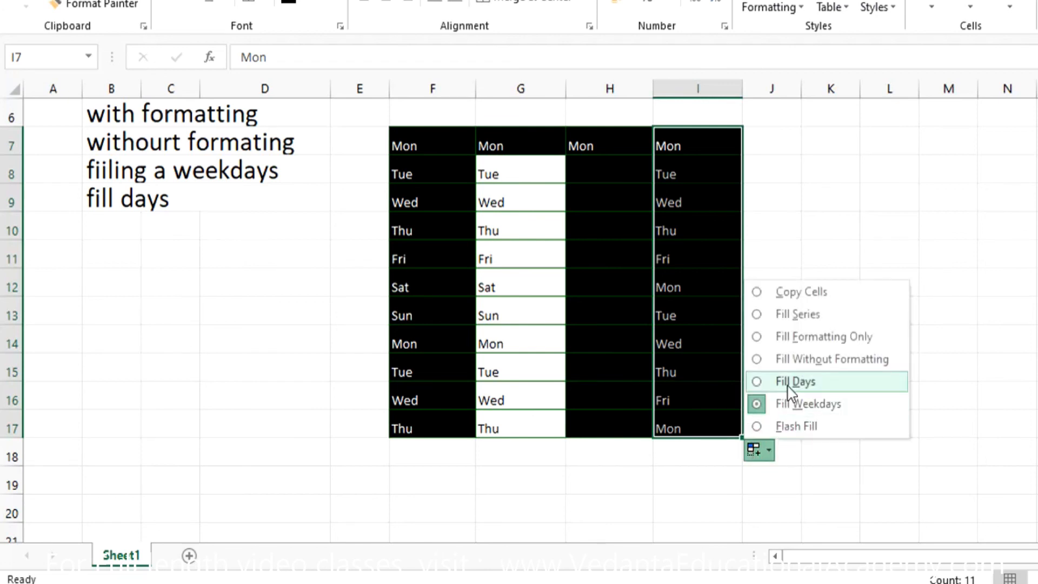
left_click(794, 381)
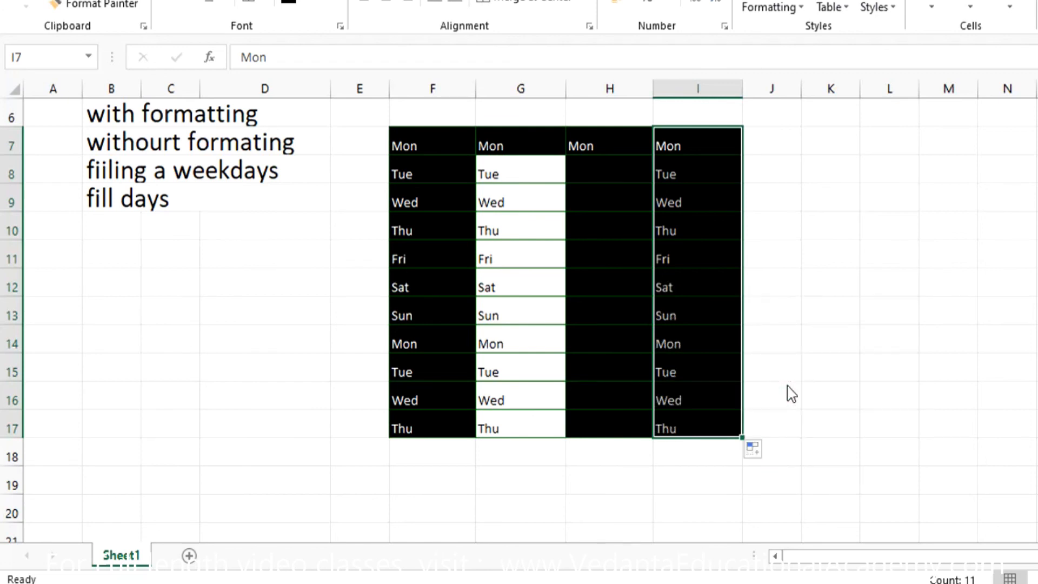
mouse_move(775, 387)
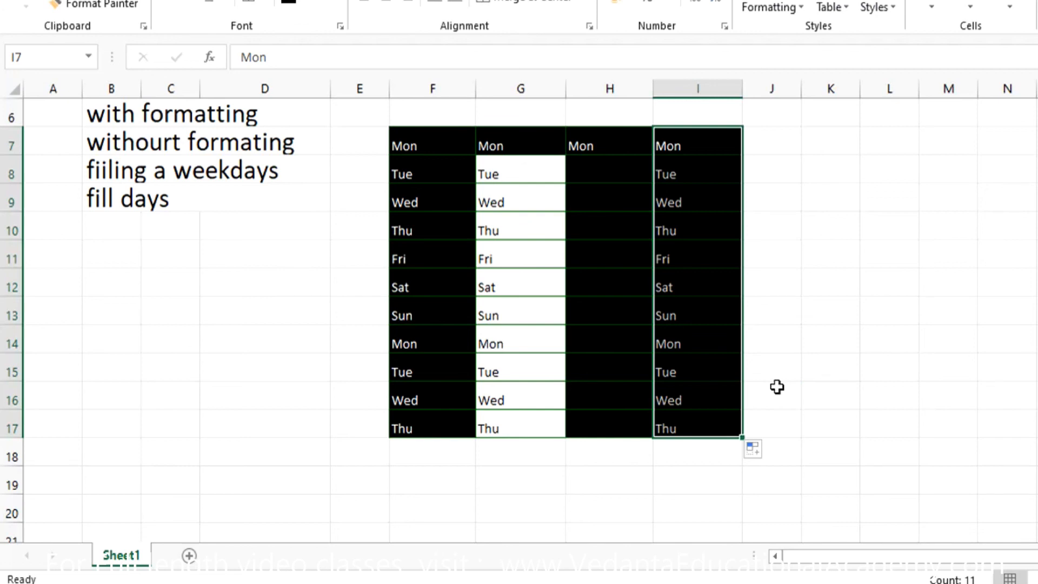